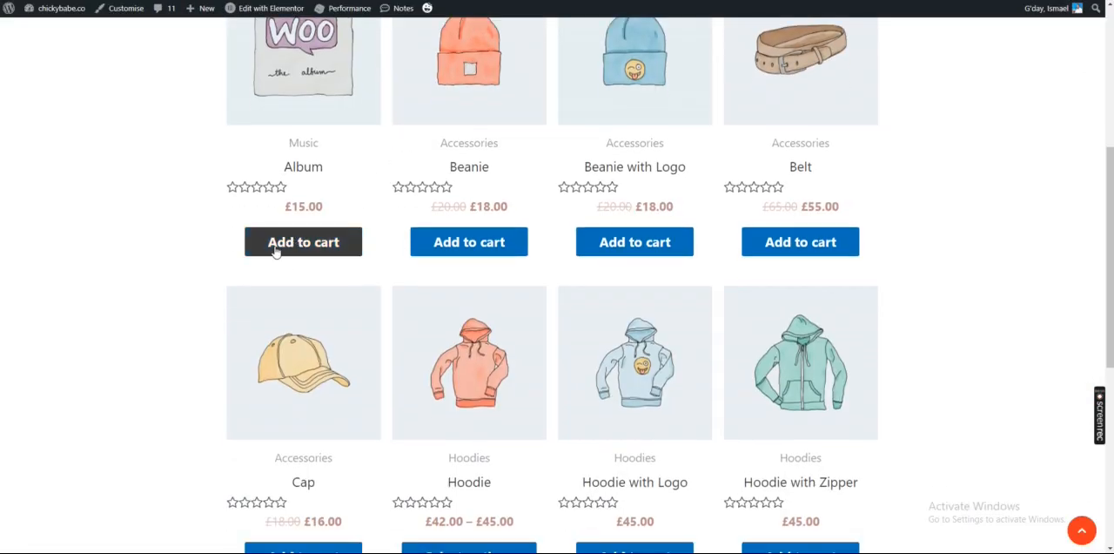
{"action": "mouse_move", "coordinate": [469, 242]}
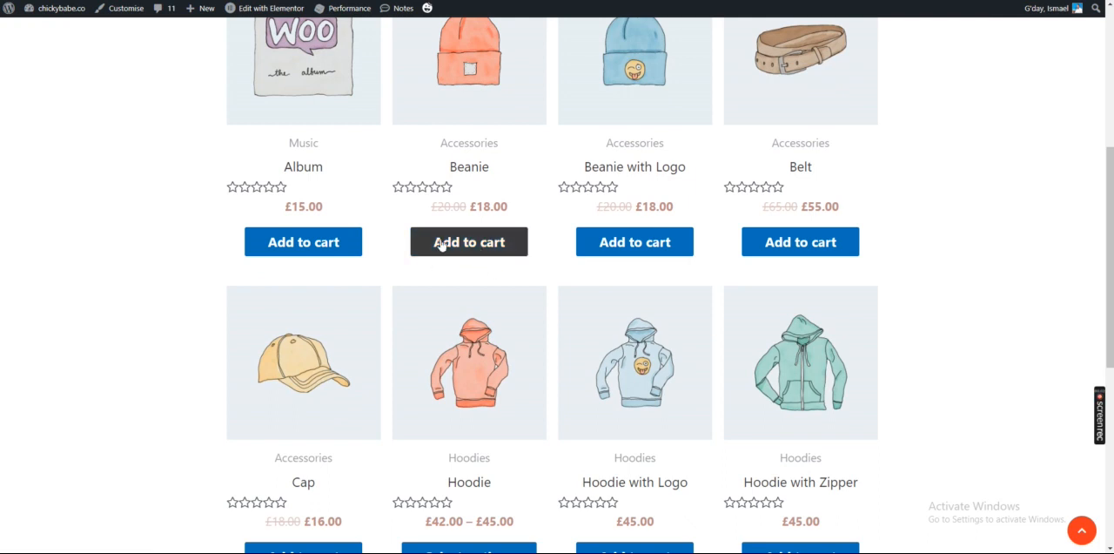
{"action": "mouse_move", "coordinate": [758, 282]}
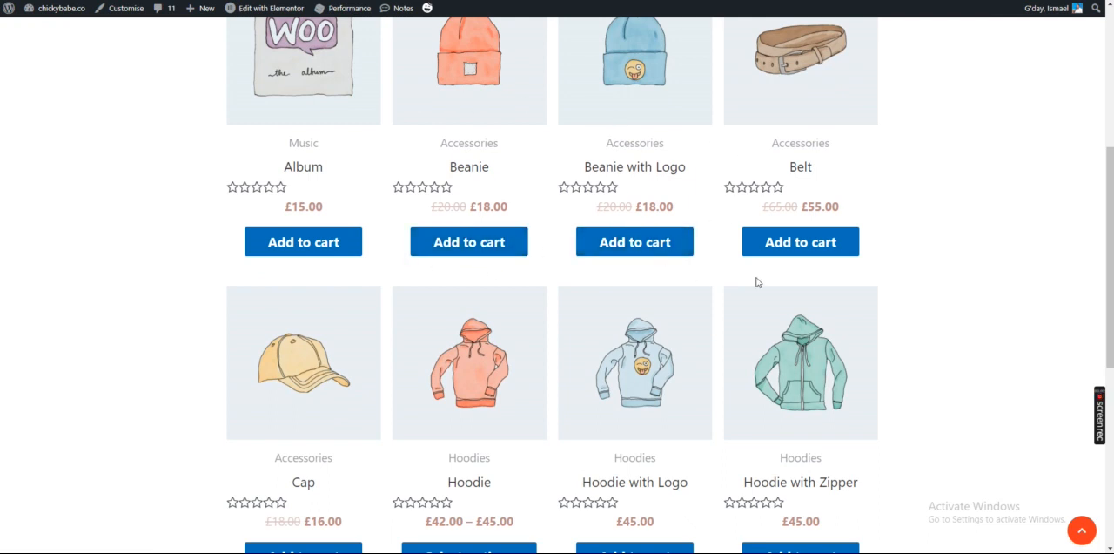
{"action": "mouse_move", "coordinate": [825, 411]}
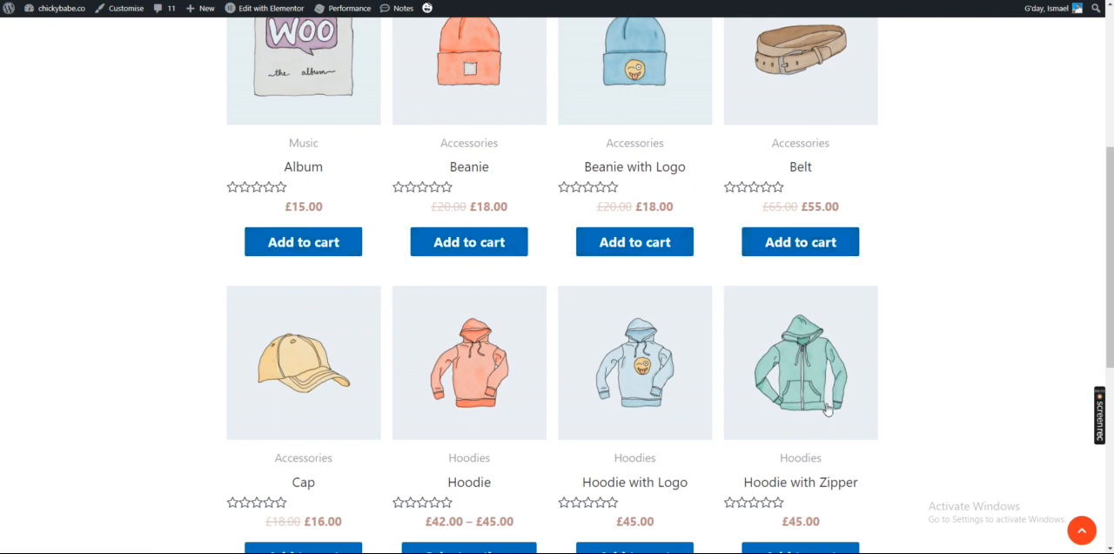
Search Google for the ELEX WooCommerce Catalog Mode plugin and go to its WordPress.org page
{"action": "scroll", "scroll_direction": "up", "scroll_amount": 3}
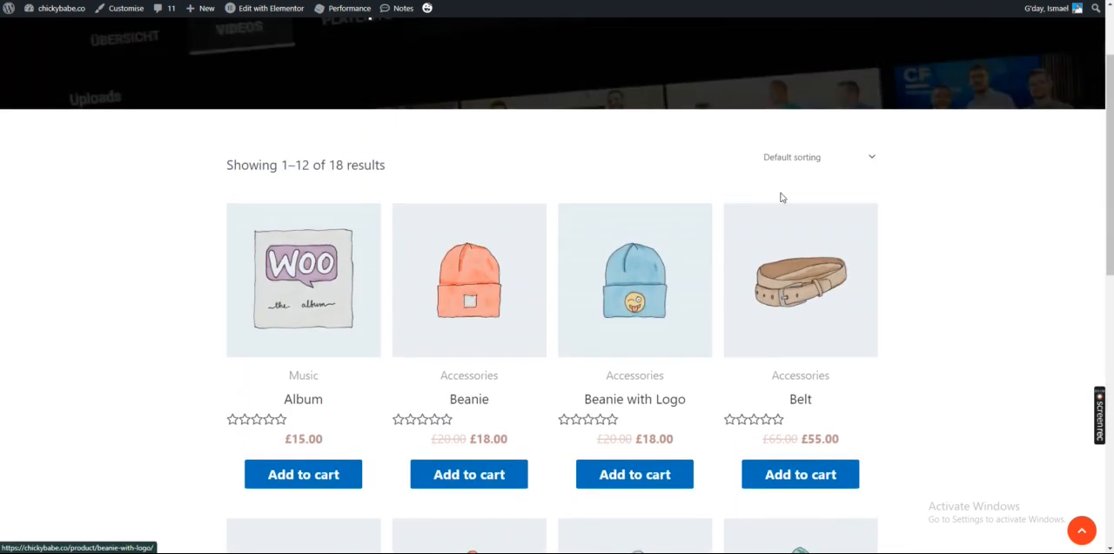
{"action": "scroll", "scroll_direction": "down", "scroll_amount": 3}
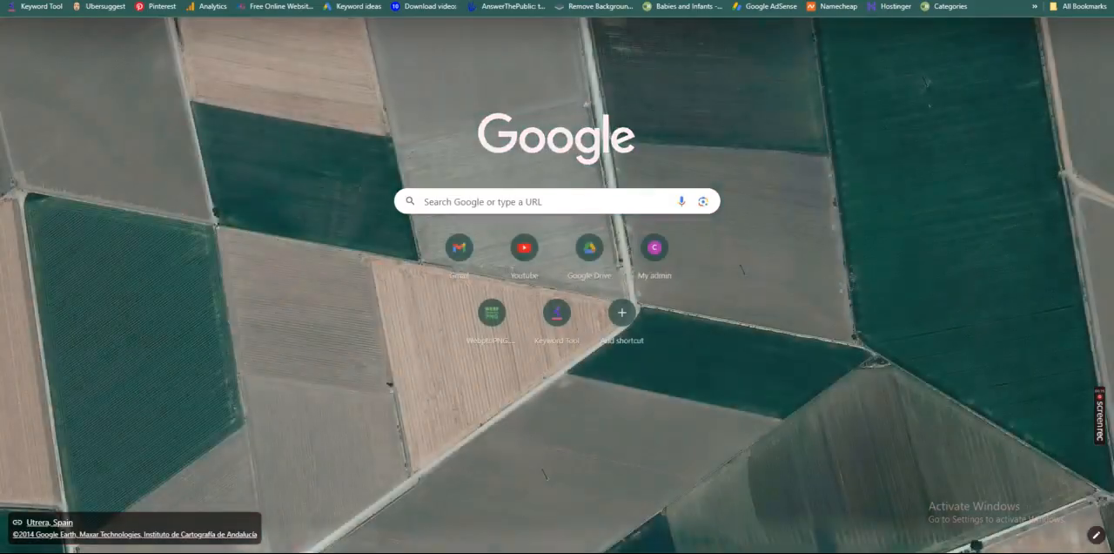
{"action": "type", "text": "ALEX"}
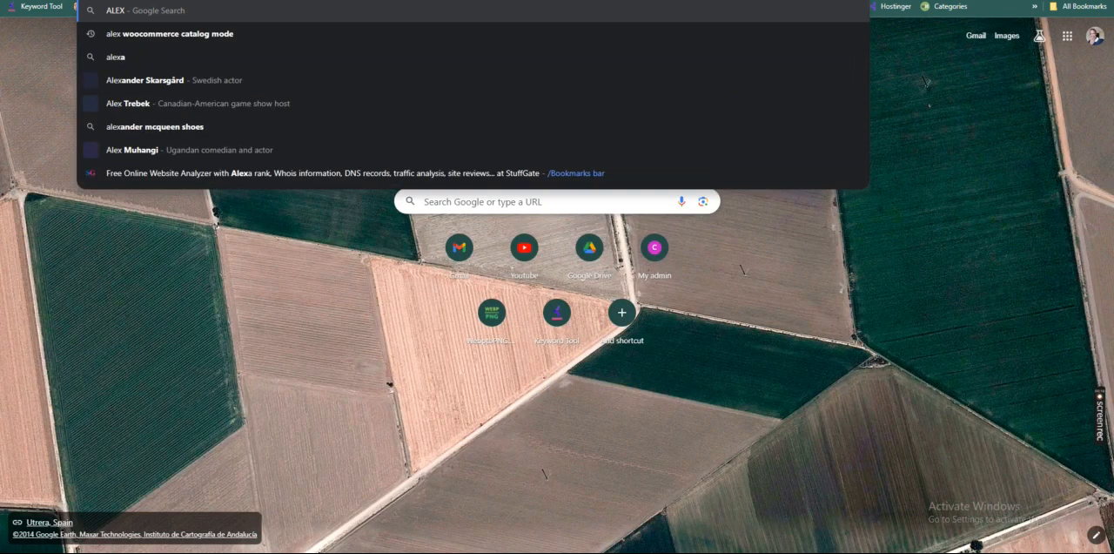
{"action": "left_click", "coordinate": [171, 35]}
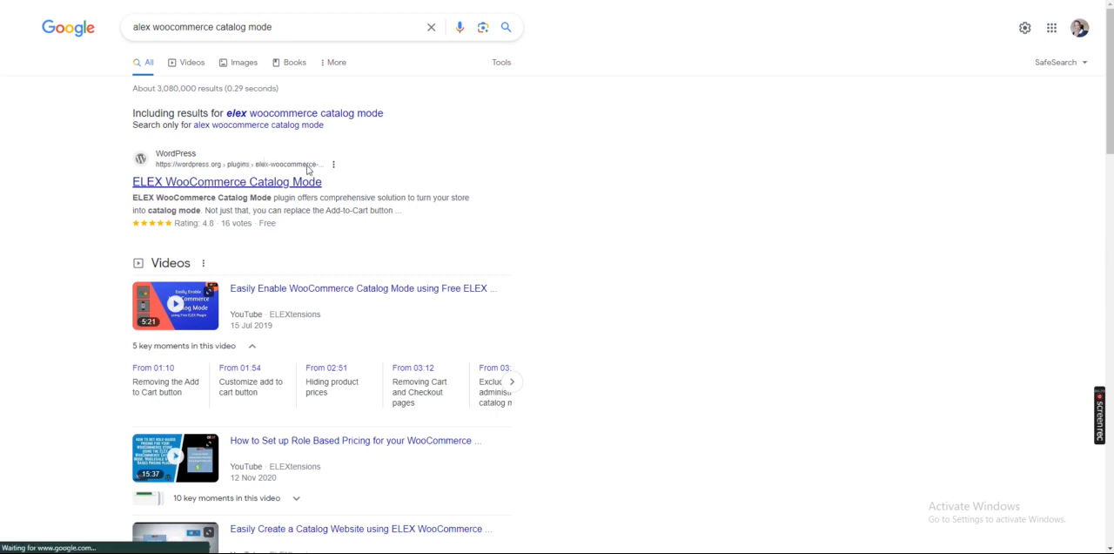
{"action": "left_click", "coordinate": [227, 181]}
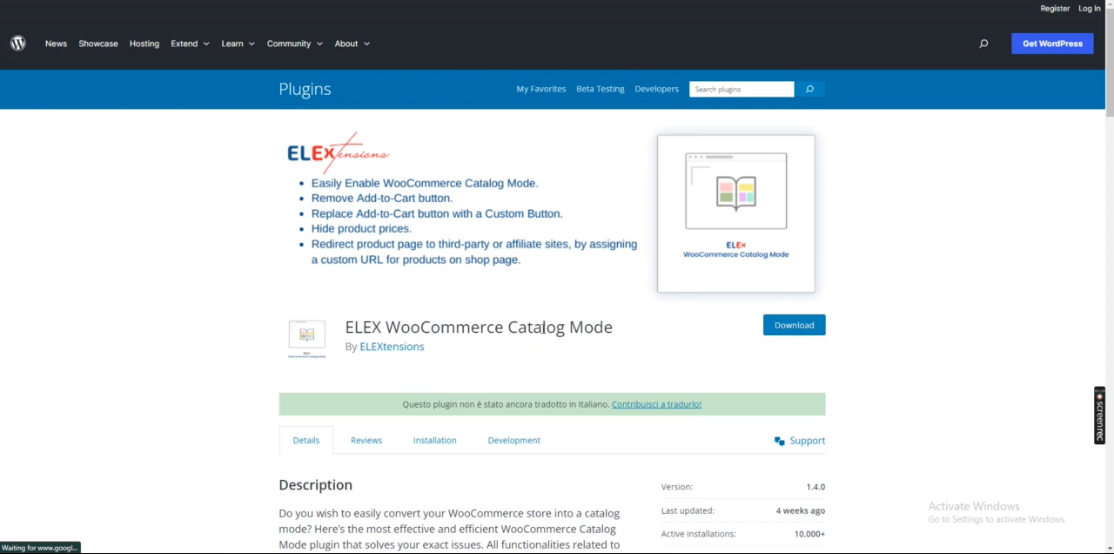
{"action": "mouse_move", "coordinate": [481, 265]}
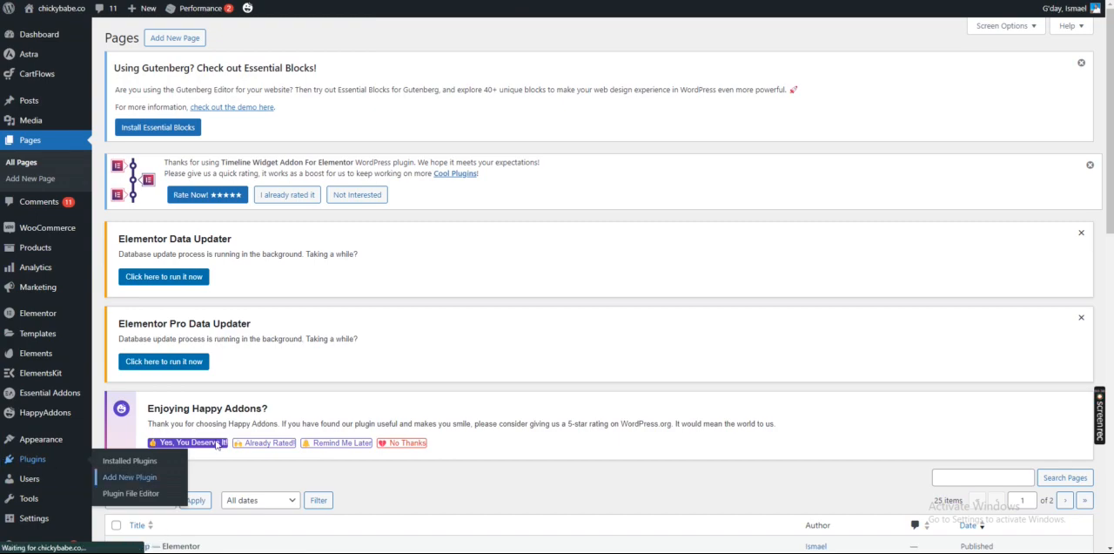
Search the Add Plugins page for 'ALEX WOOCOMMERCE CATALOG', which finds nothing
{"action": "left_click", "coordinate": [129, 477]}
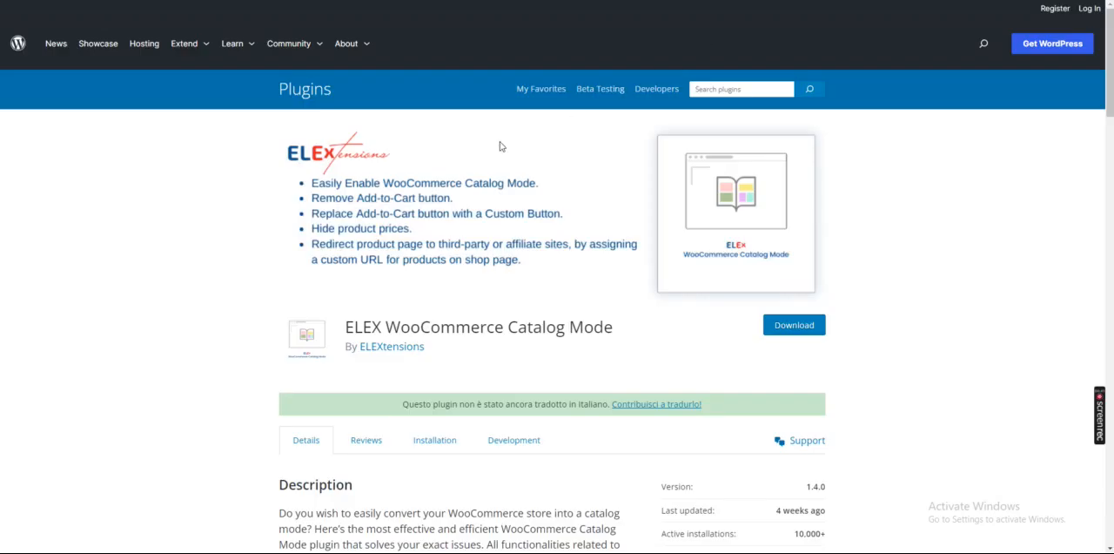
{"action": "right_click", "coordinate": [477, 209]}
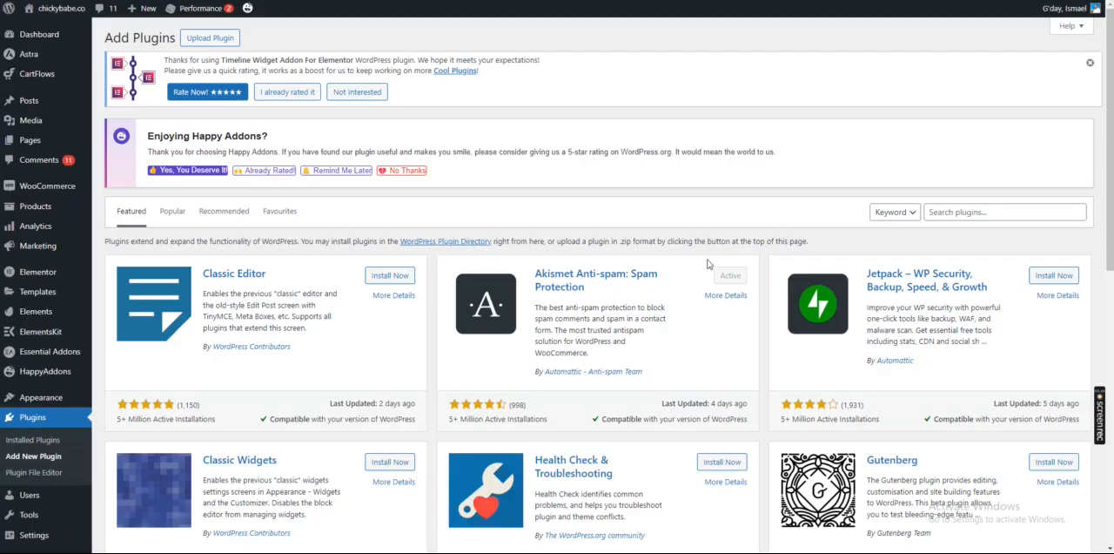
{"action": "type", "text": "ALEX WOOCOMERCE CATALOG"}
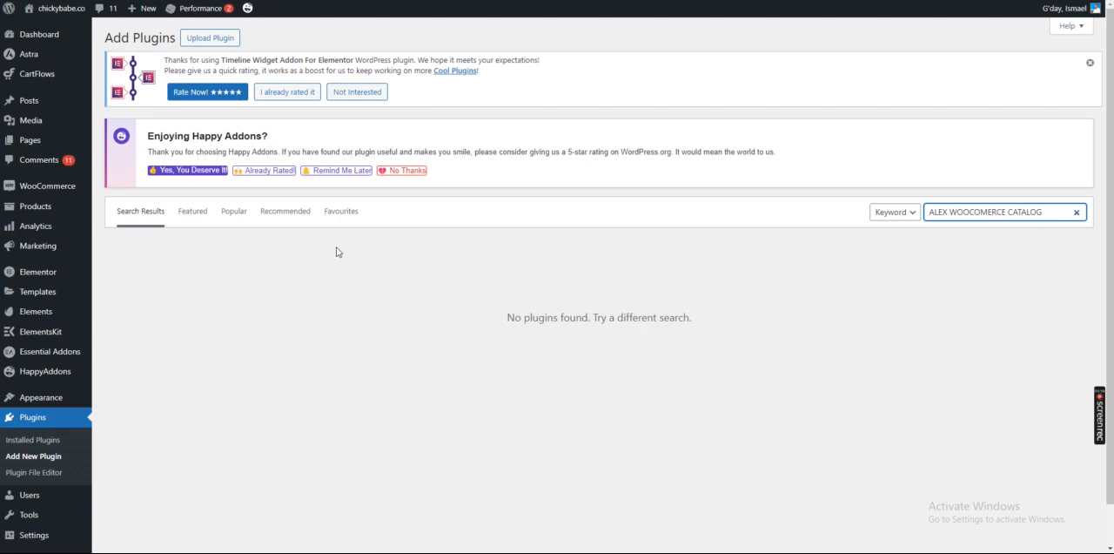
Install and activate ELEX WooCommerce Catalog Mode from the pasted exact plugin name
{"action": "right_click", "coordinate": [1001, 212]}
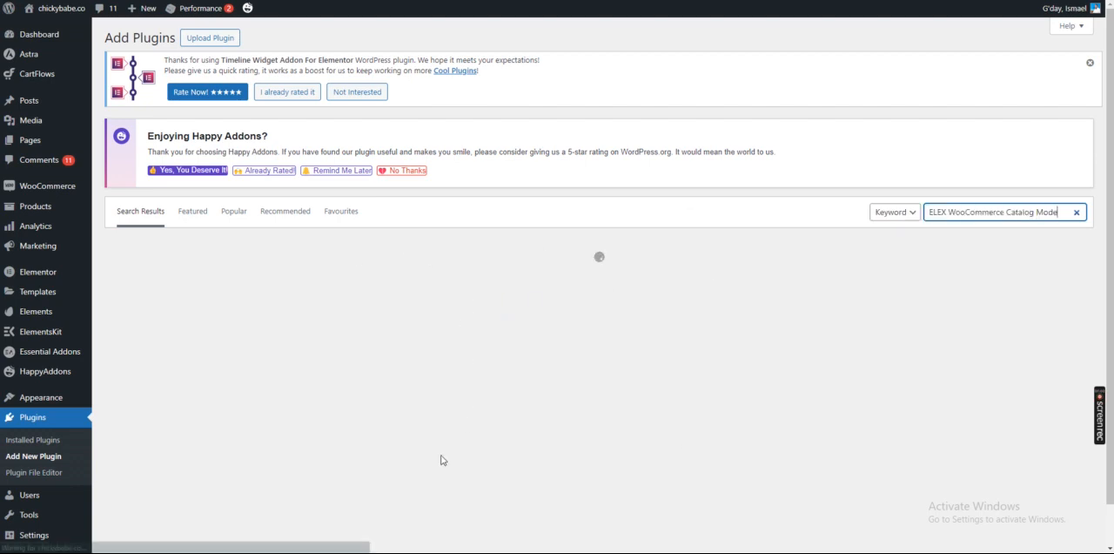
{"action": "mouse_move", "coordinate": [392, 442]}
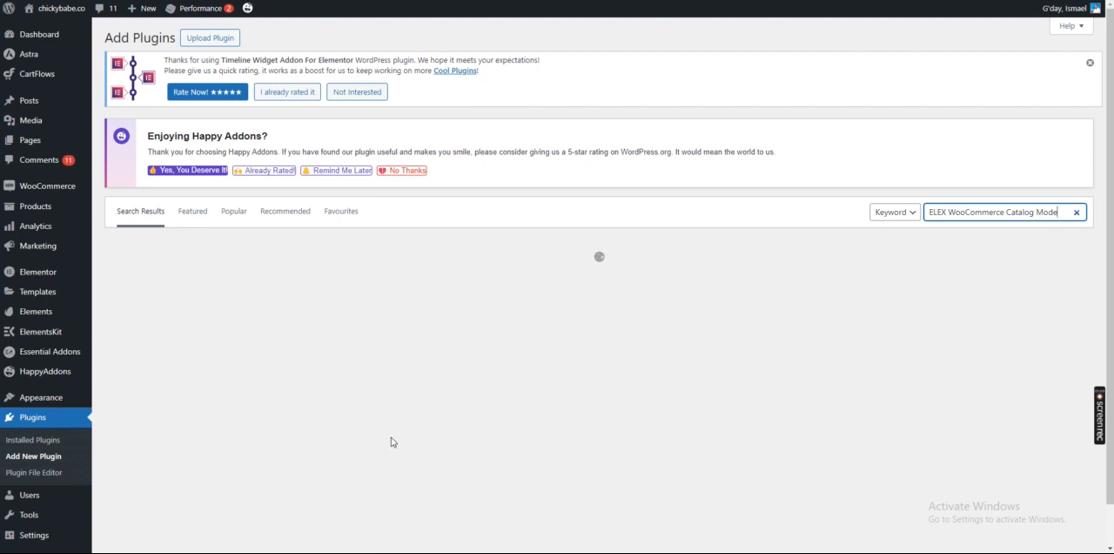
{"action": "mouse_move", "coordinate": [372, 376]}
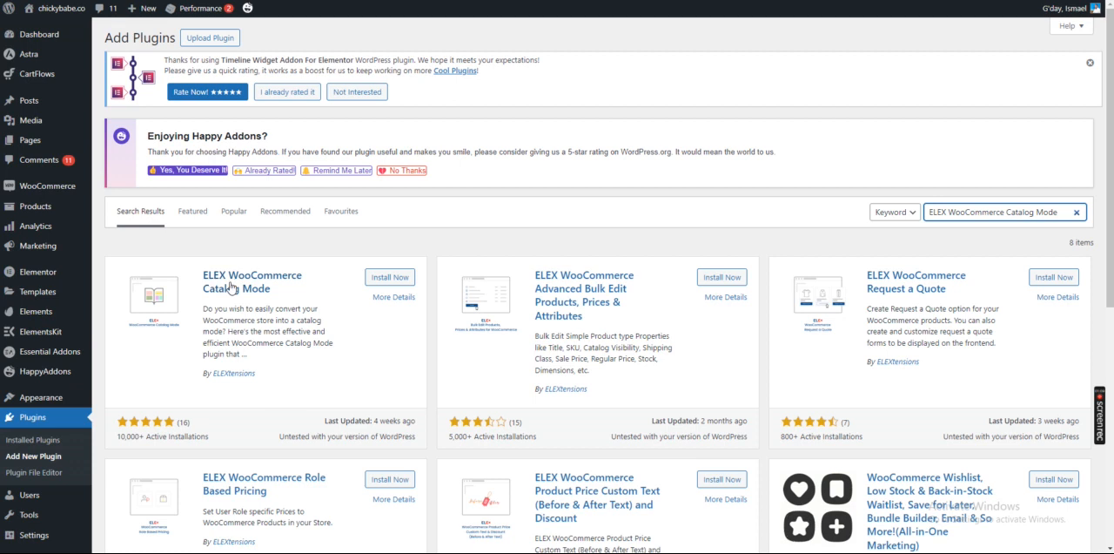
{"action": "left_click", "coordinate": [390, 275]}
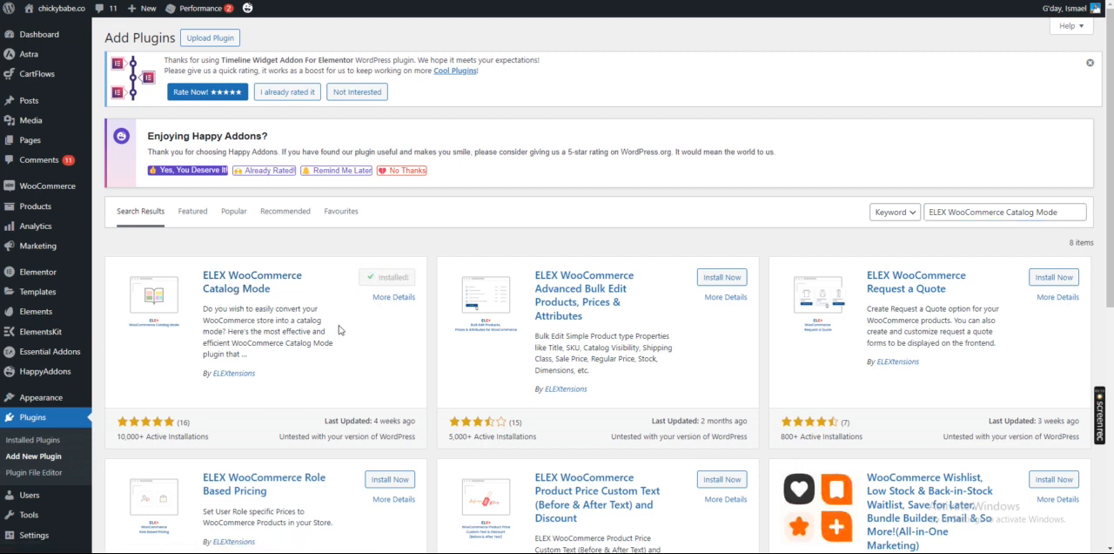
{"action": "left_click", "coordinate": [386, 277]}
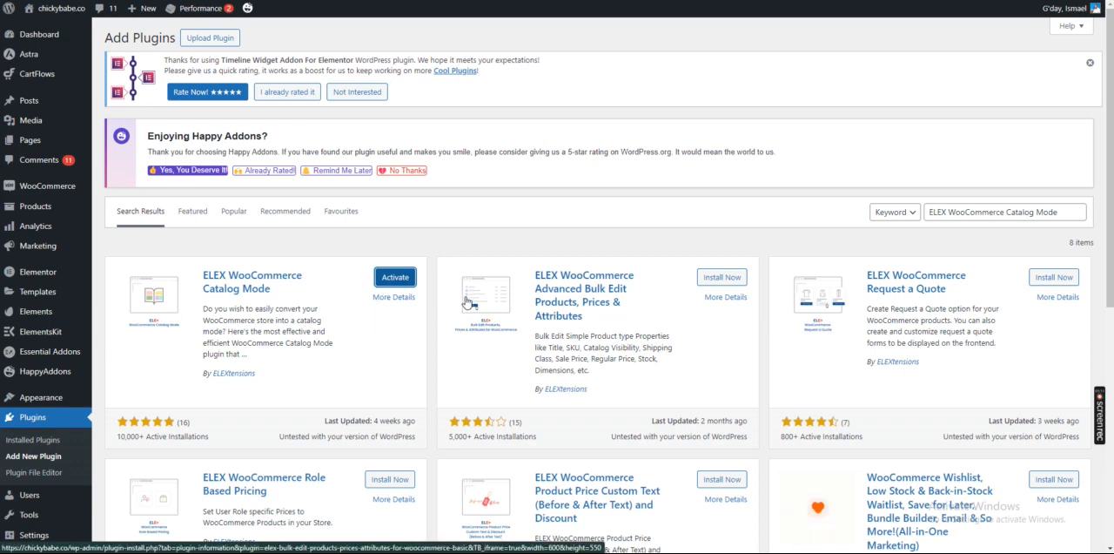
{"action": "left_click", "coordinate": [393, 277]}
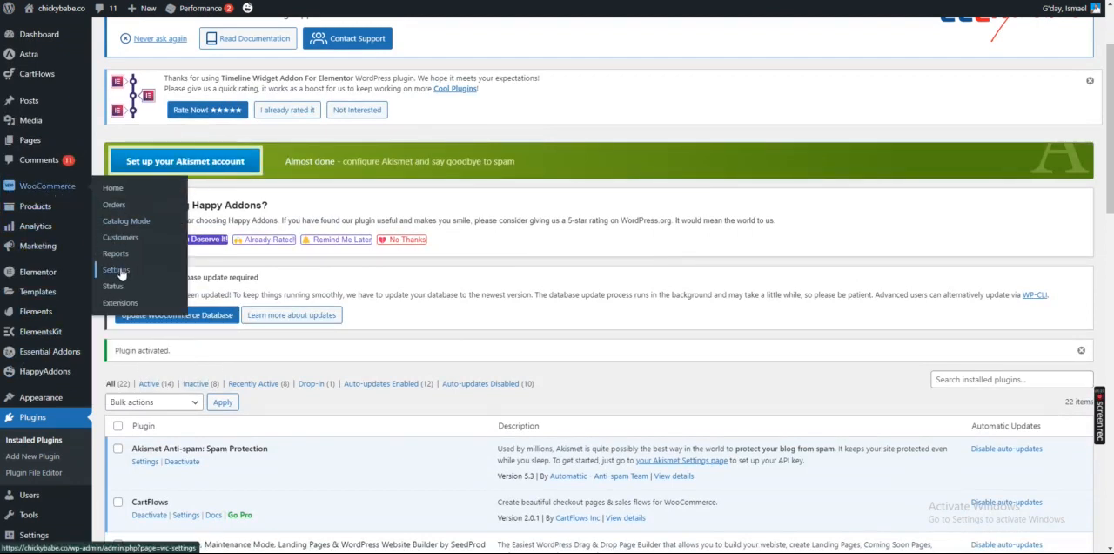
Show the Catalog Mode settings inside WooCommerce Settings
{"action": "left_click", "coordinate": [115, 270]}
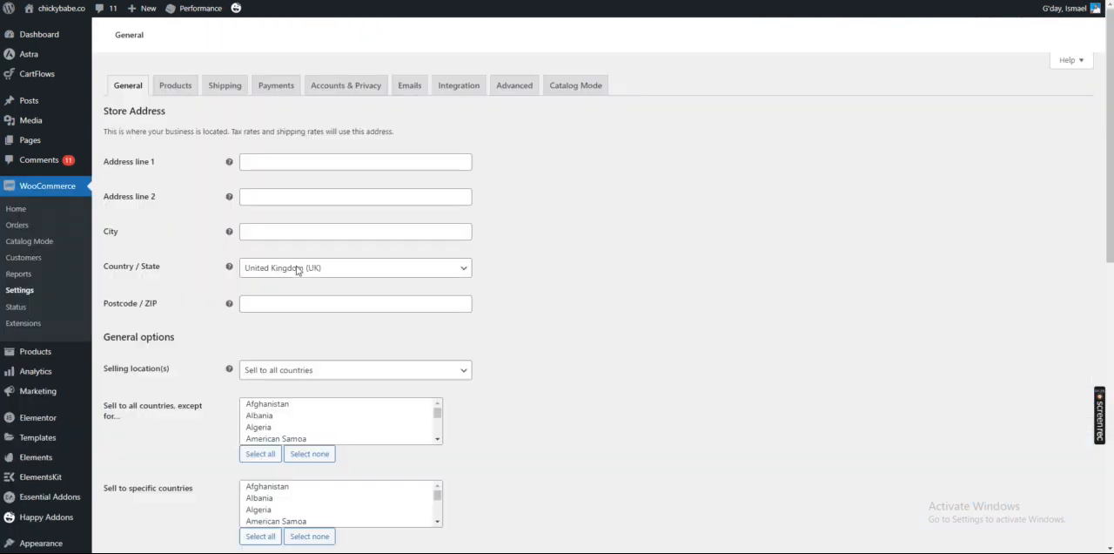
{"action": "mouse_move", "coordinate": [516, 97]}
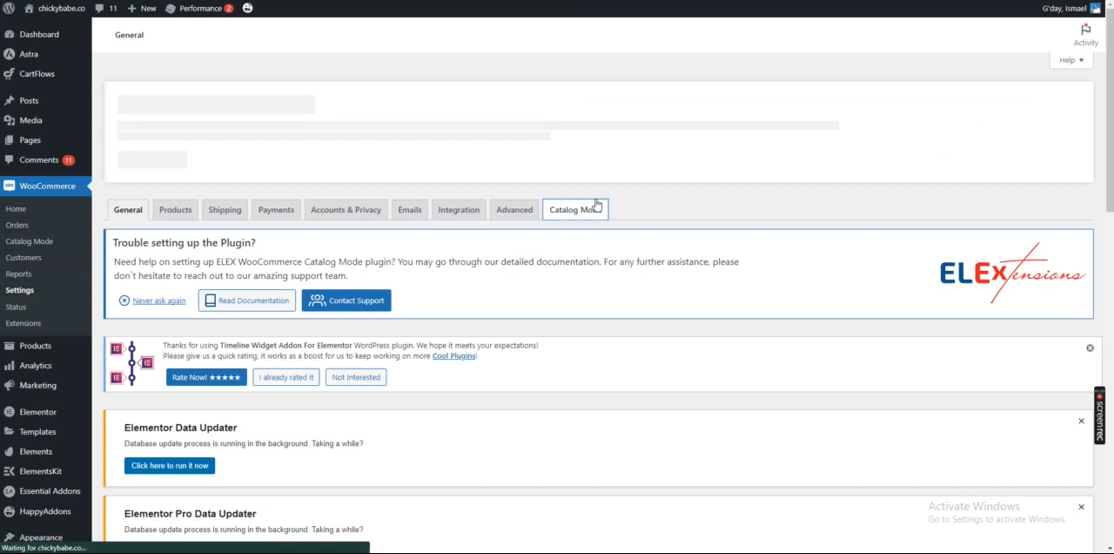
{"action": "left_click", "coordinate": [574, 209]}
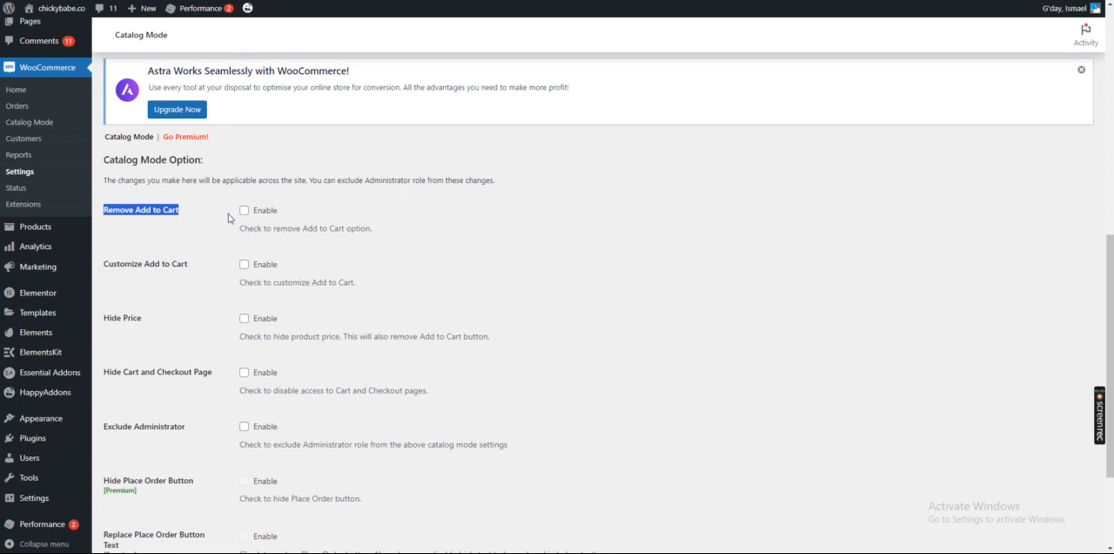
Enable Remove Add to Cart for product pages only, not the shop page, and save the changes
{"action": "left_click", "coordinate": [243, 210]}
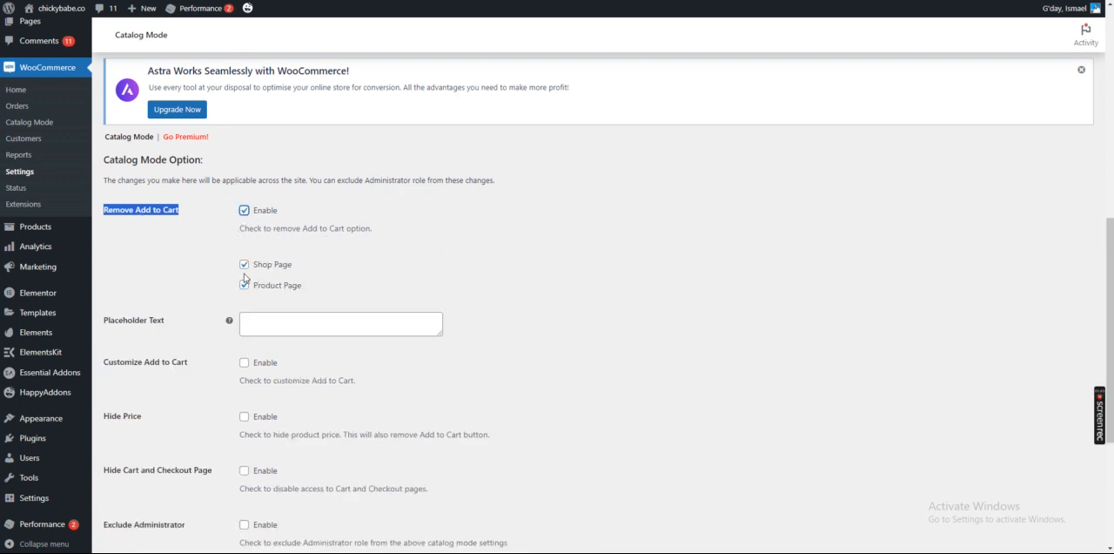
{"action": "left_click", "coordinate": [244, 265]}
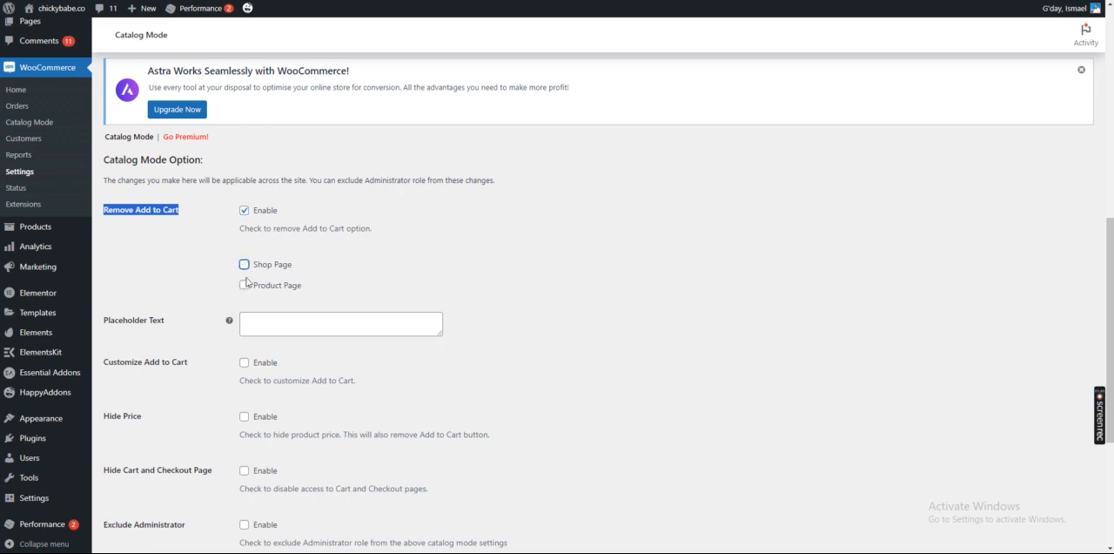
{"action": "left_click", "coordinate": [244, 285]}
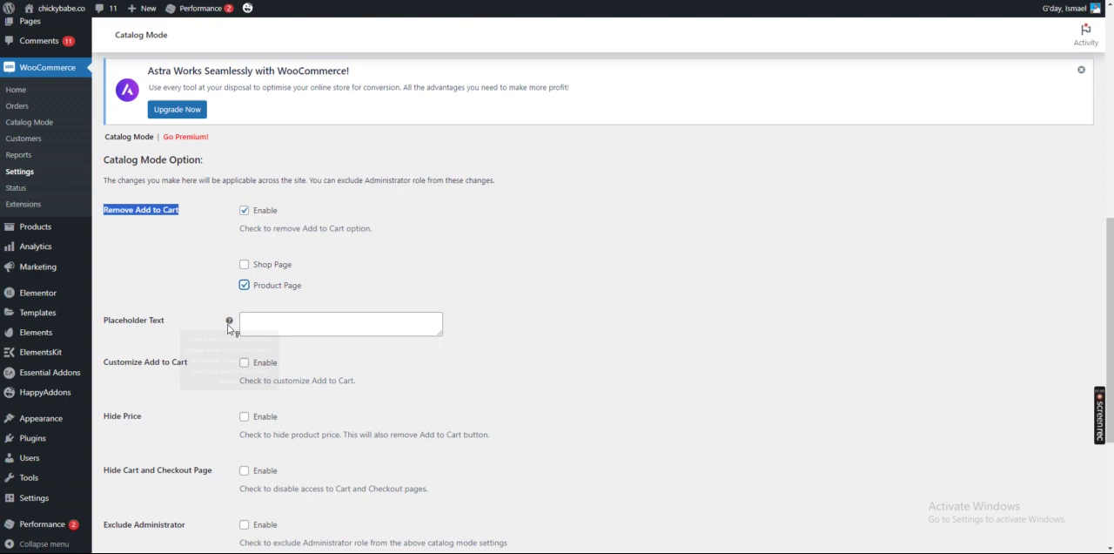
{"action": "scroll", "scroll_direction": "down", "scroll_amount": 3}
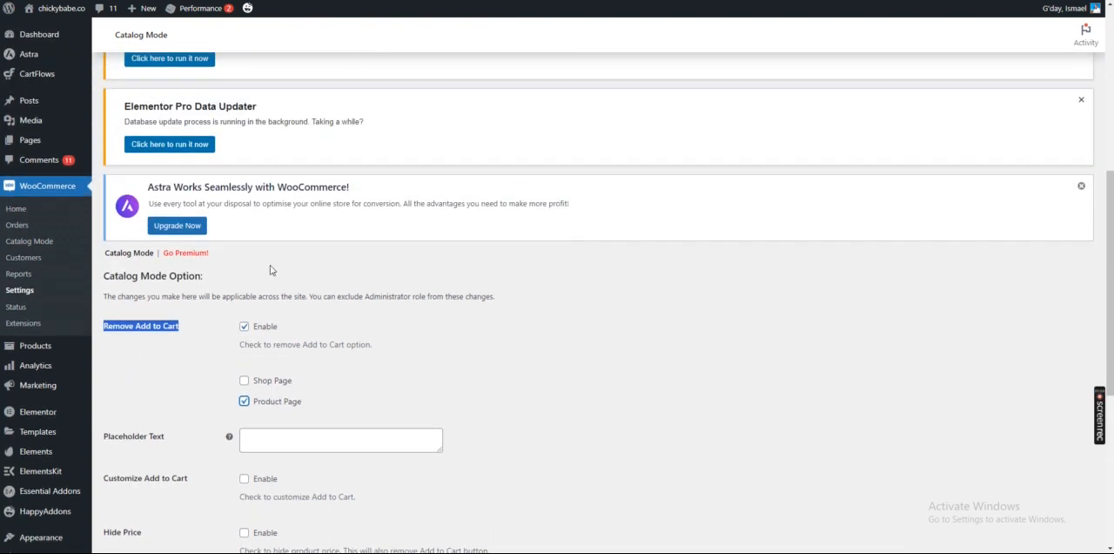
{"action": "scroll", "scroll_direction": "down", "scroll_amount": 3}
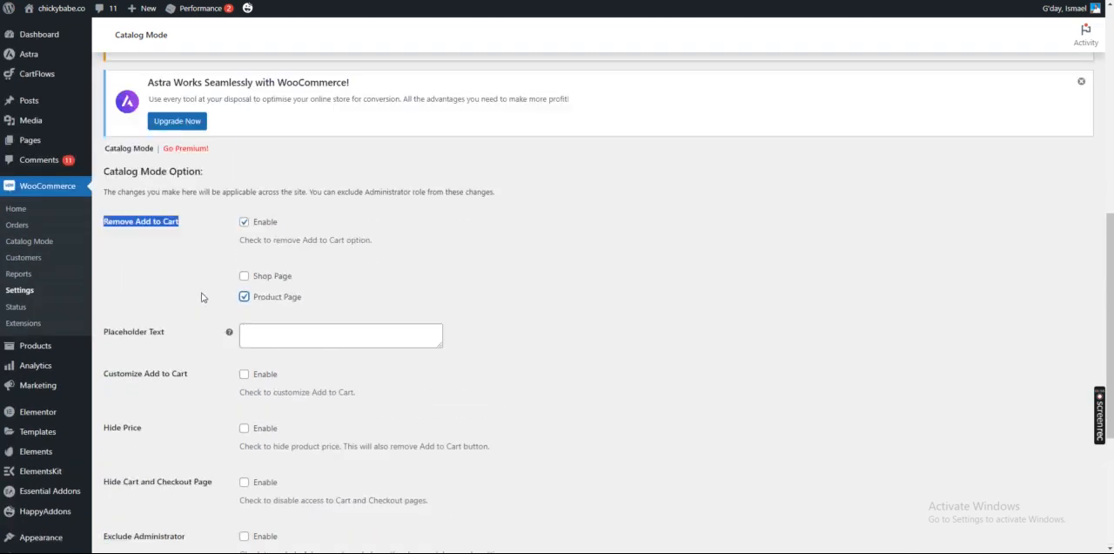
{"action": "scroll", "scroll_direction": "down", "scroll_amount": 3}
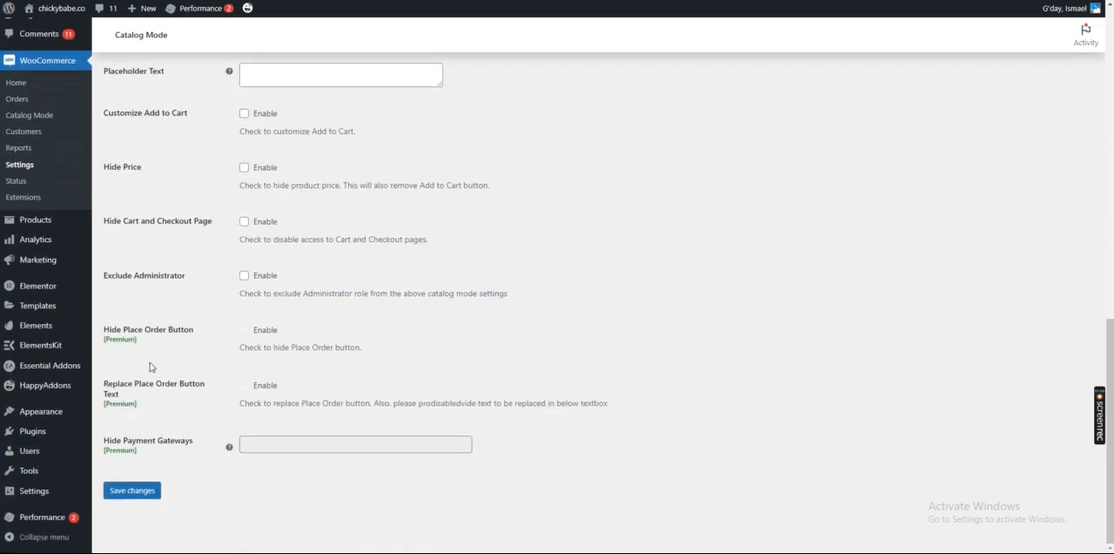
{"action": "left_click", "coordinate": [132, 490]}
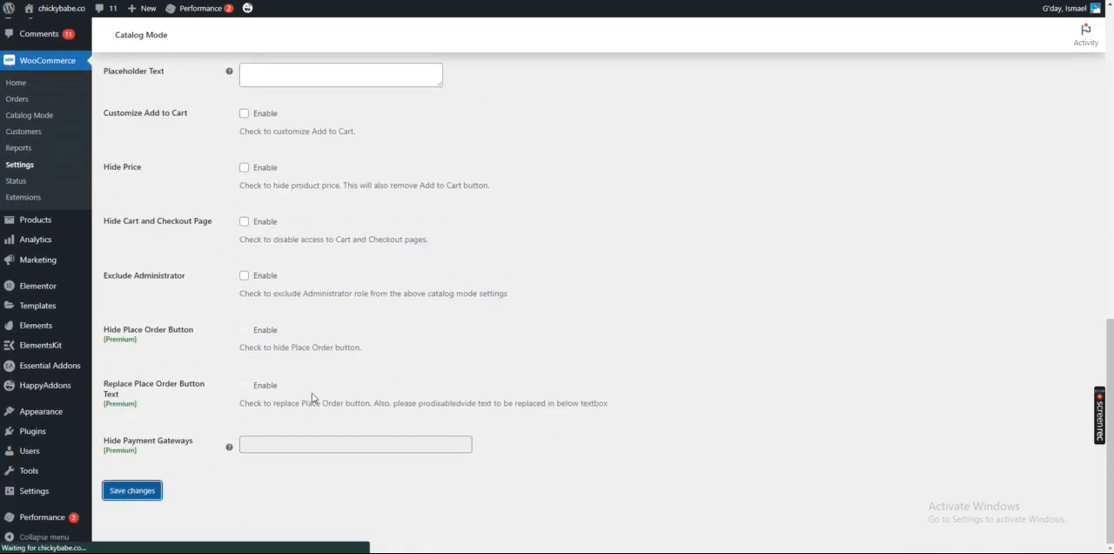
{"action": "left_click", "coordinate": [133, 491]}
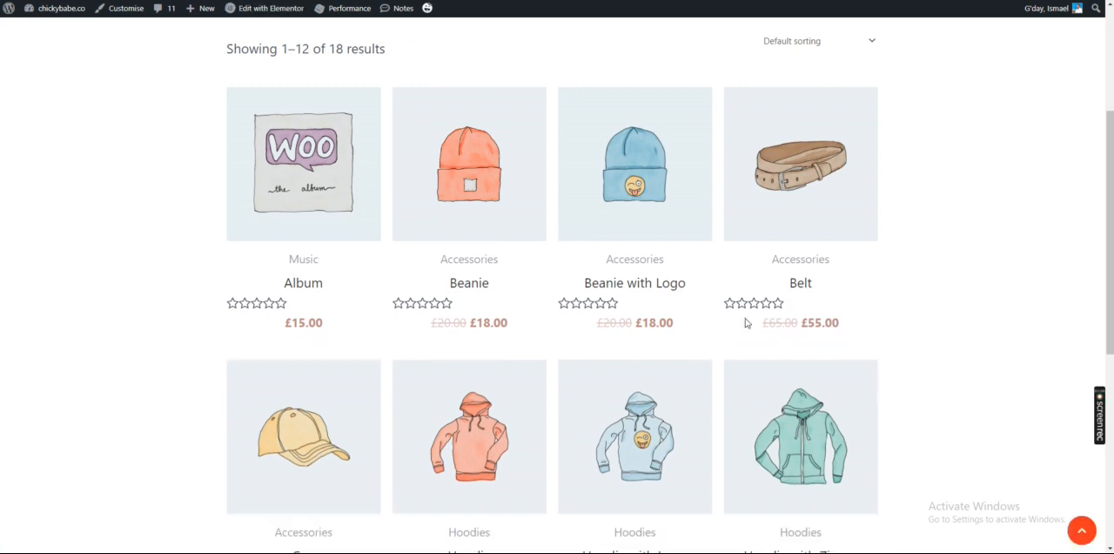
{"action": "mouse_move", "coordinate": [655, 324]}
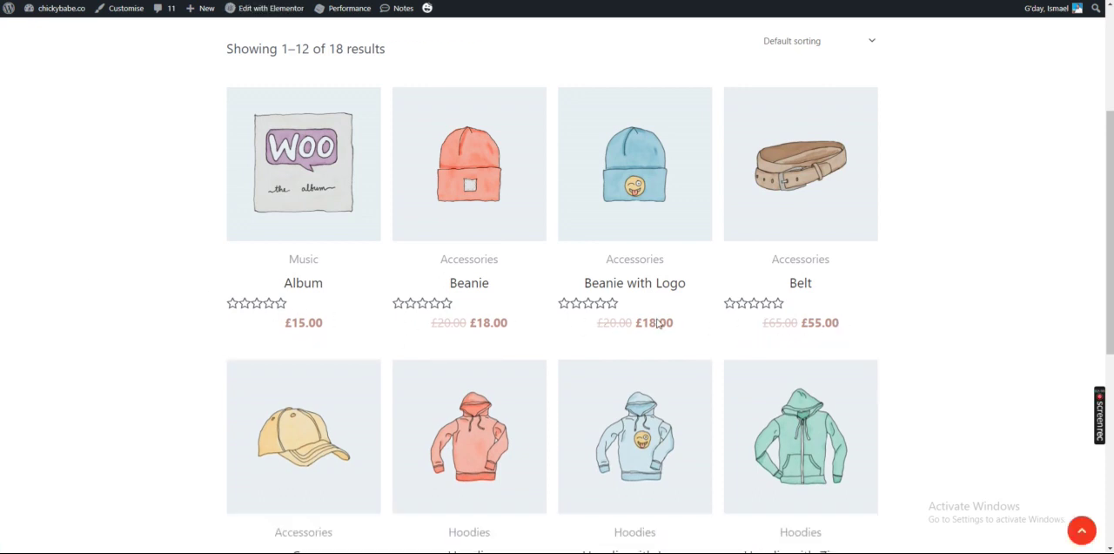